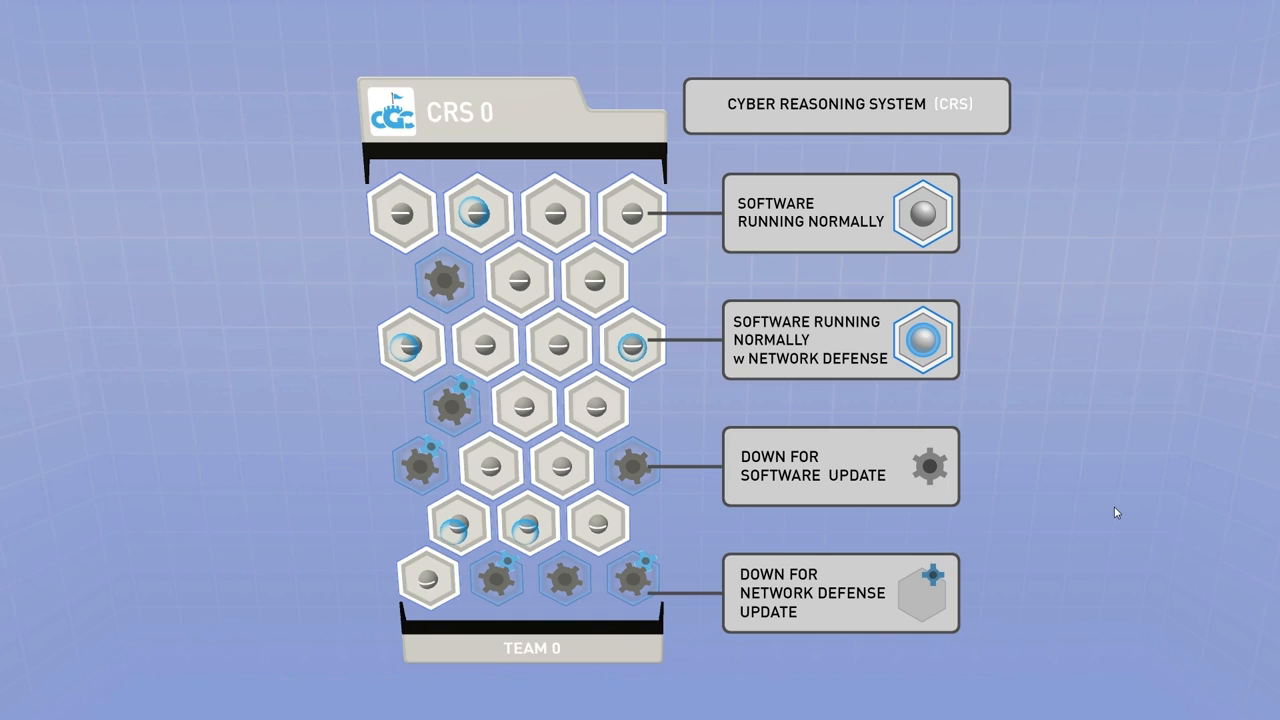
Advance the animation to dim the grid and spotlight the 'Down for Network Defense Update' hexagon and legend.
{"action": "left_click", "coordinate": [633, 580]}
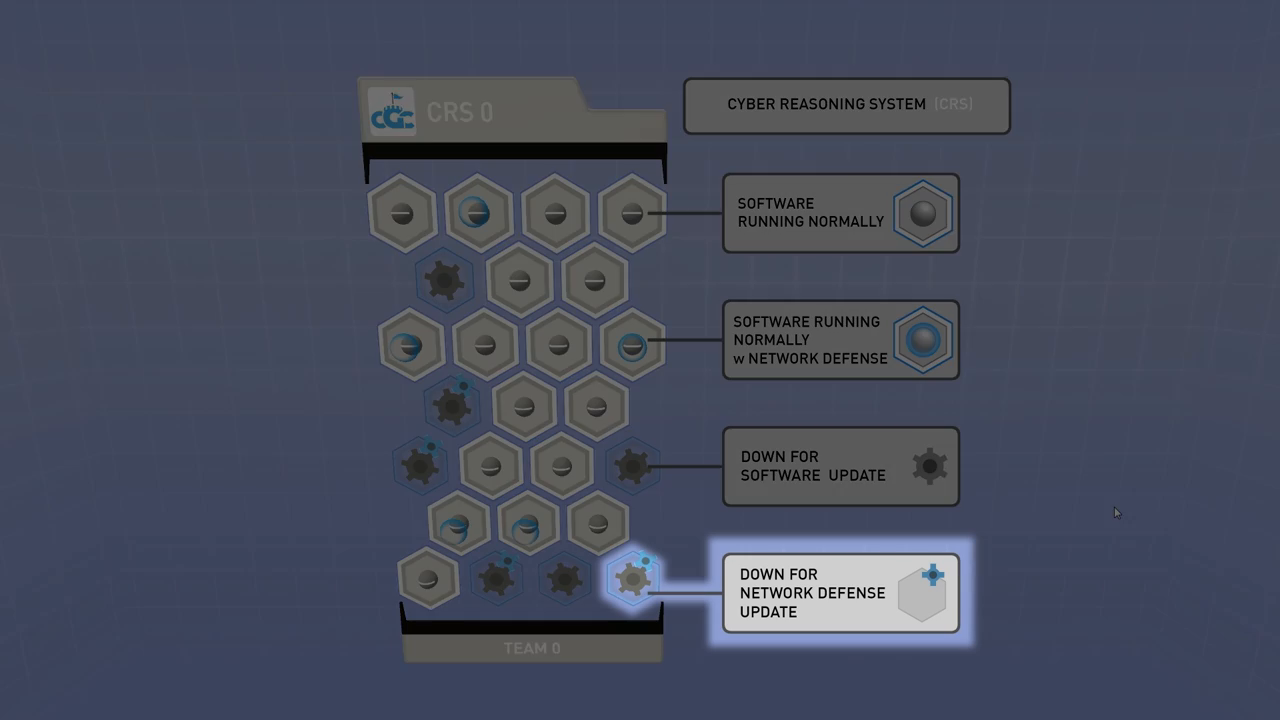